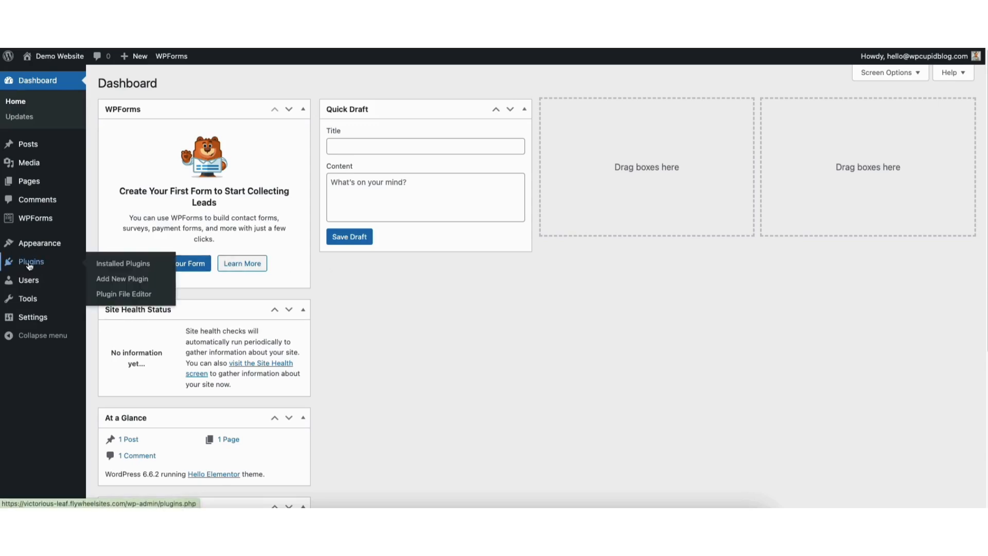
# Search Add New Plugin for 'wpfront' and install the WPFront Scroll Top plugin.
pyautogui.click(122, 278)
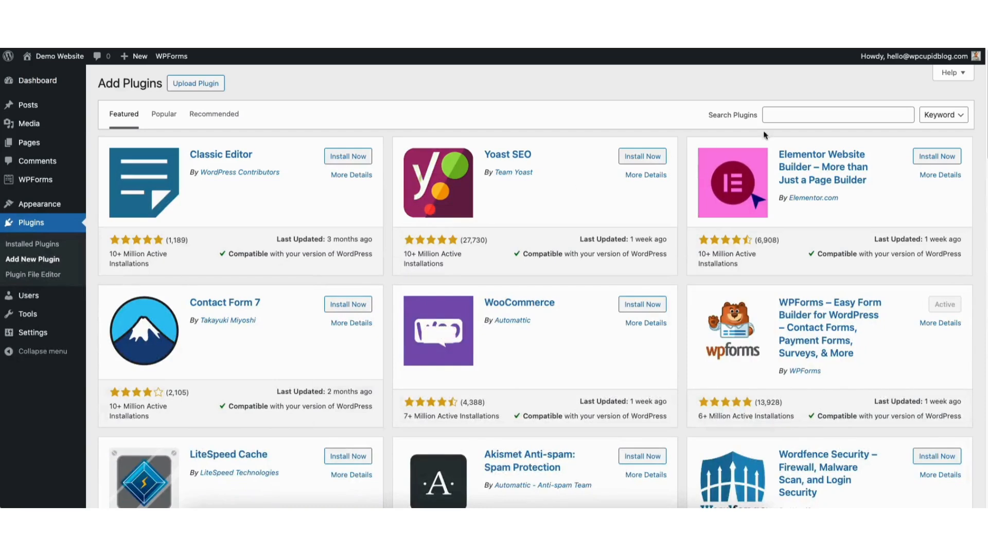
pyautogui.write('wpfront')
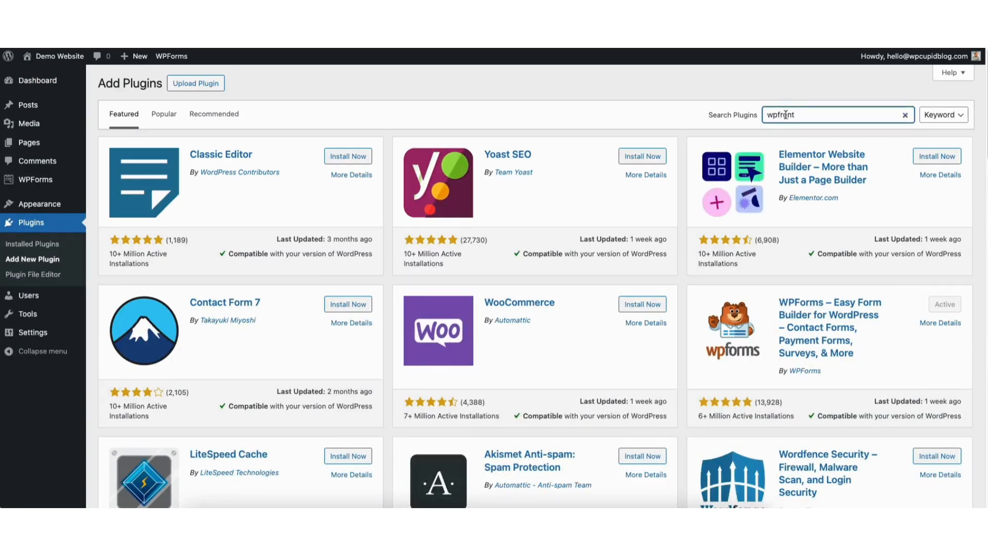
pyautogui.press('Return')
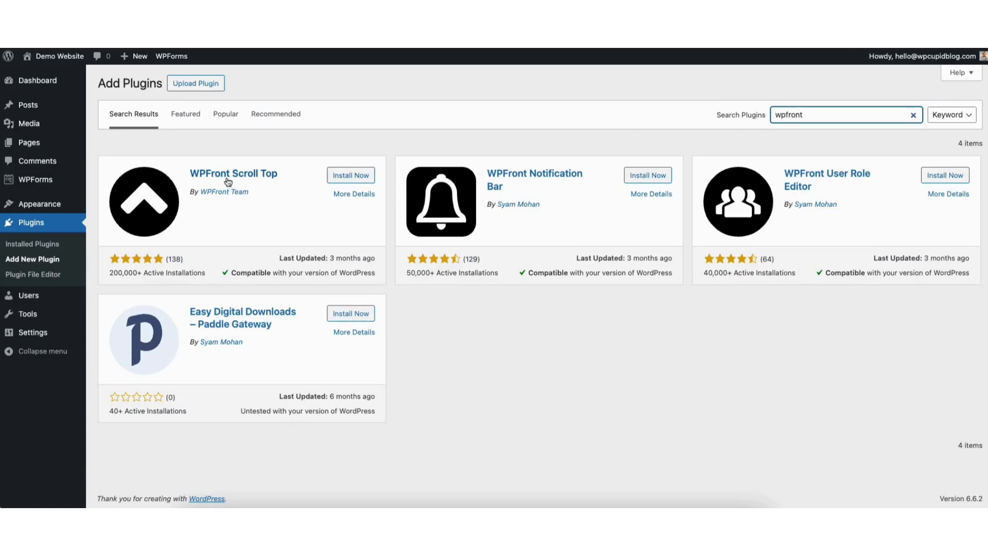
pyautogui.moveTo(232, 173)
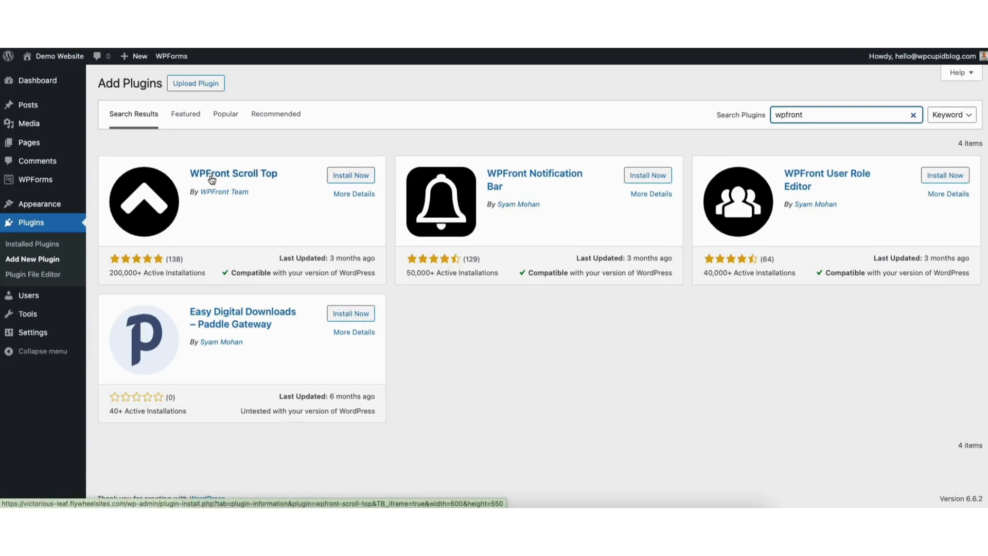
pyautogui.click(350, 175)
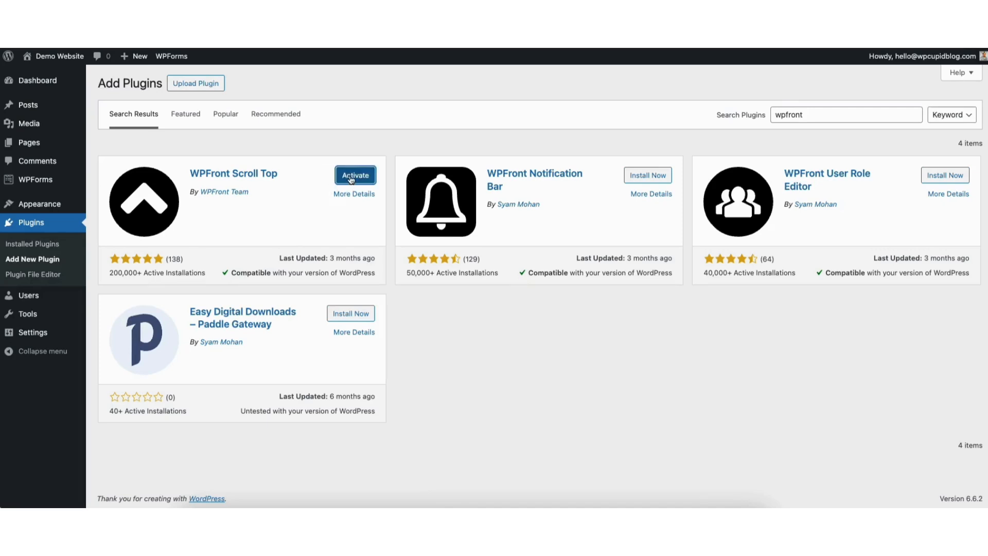
# Activate WPFront Scroll Top so its Scroll Top settings page appears.
pyautogui.click(355, 175)
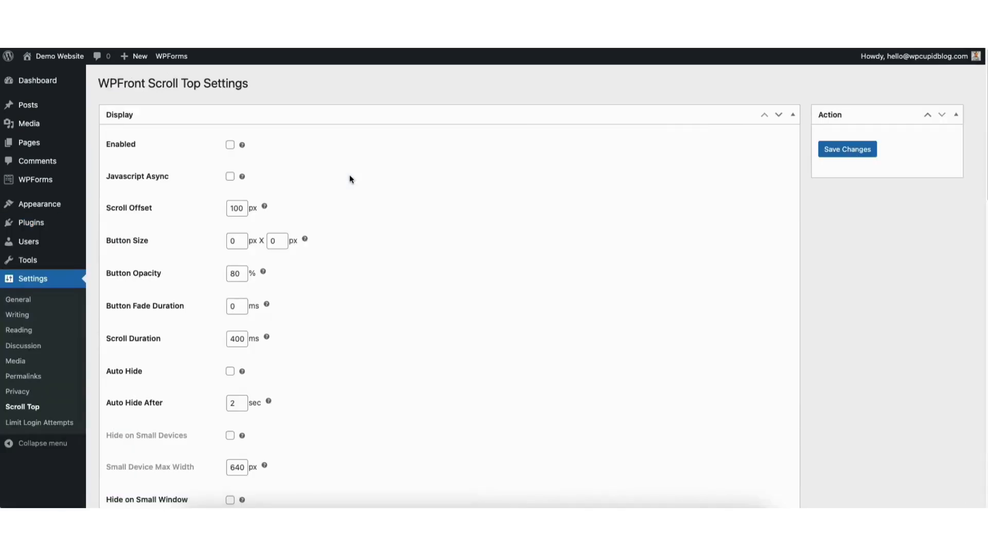
pyautogui.moveTo(333, 173)
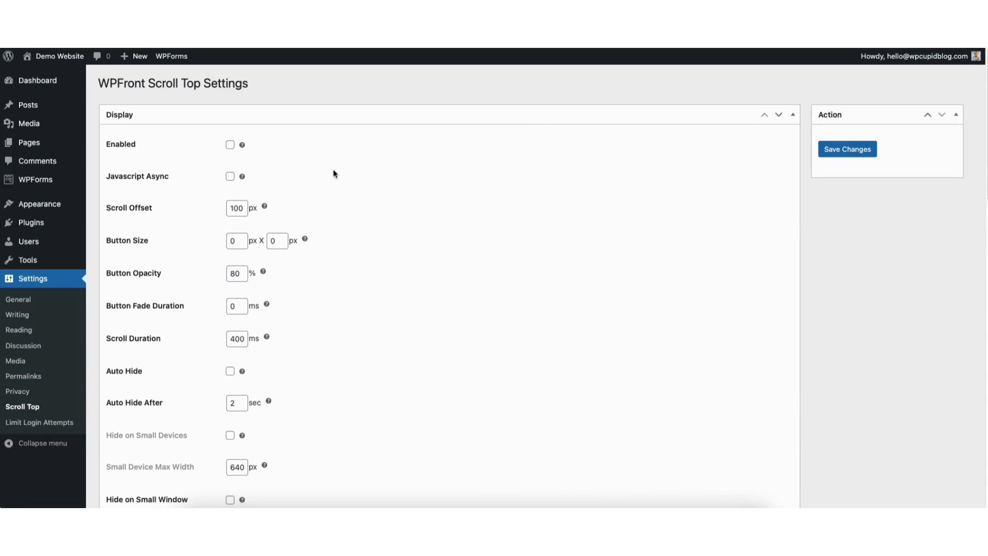
pyautogui.moveTo(135, 88)
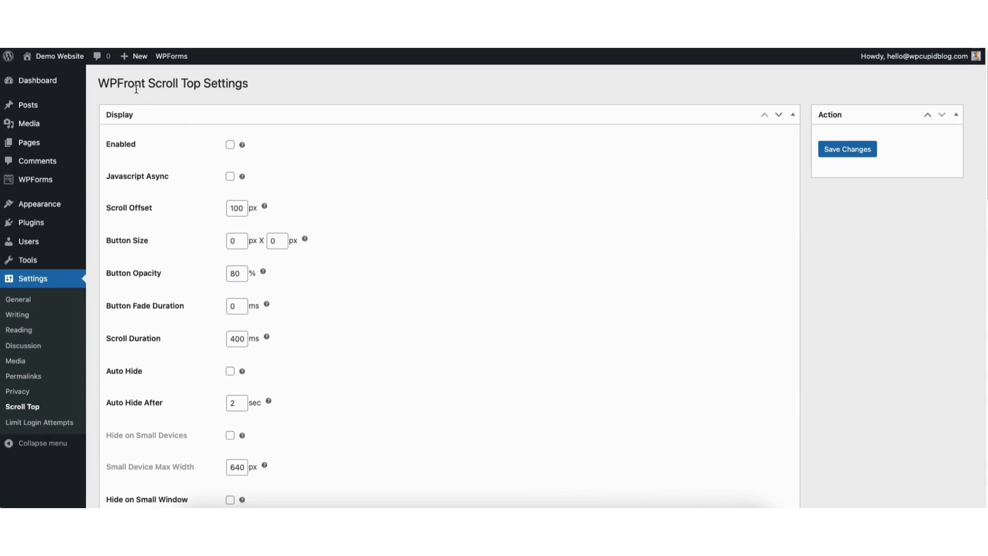
pyautogui.moveTo(144, 94)
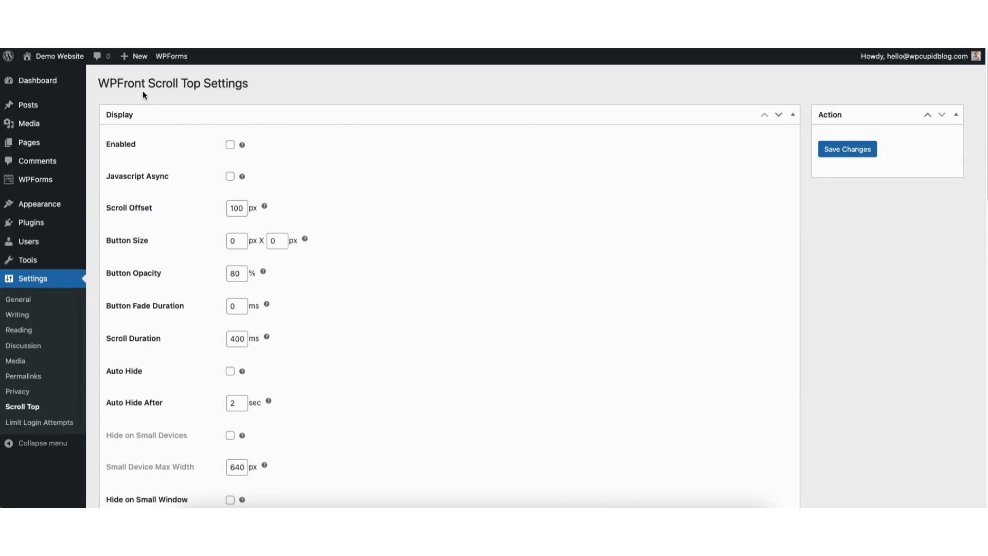
pyautogui.moveTo(33, 278)
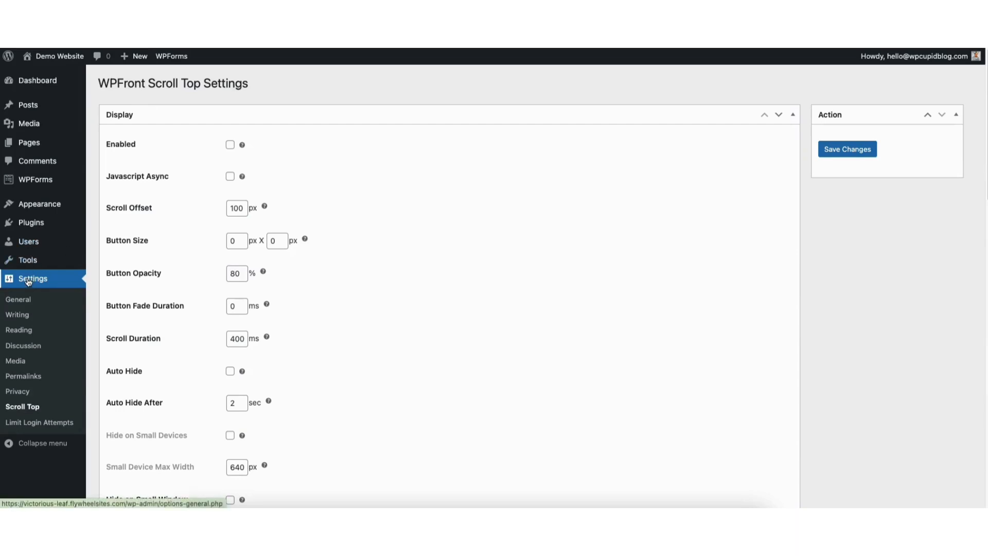
pyautogui.moveTo(22, 407)
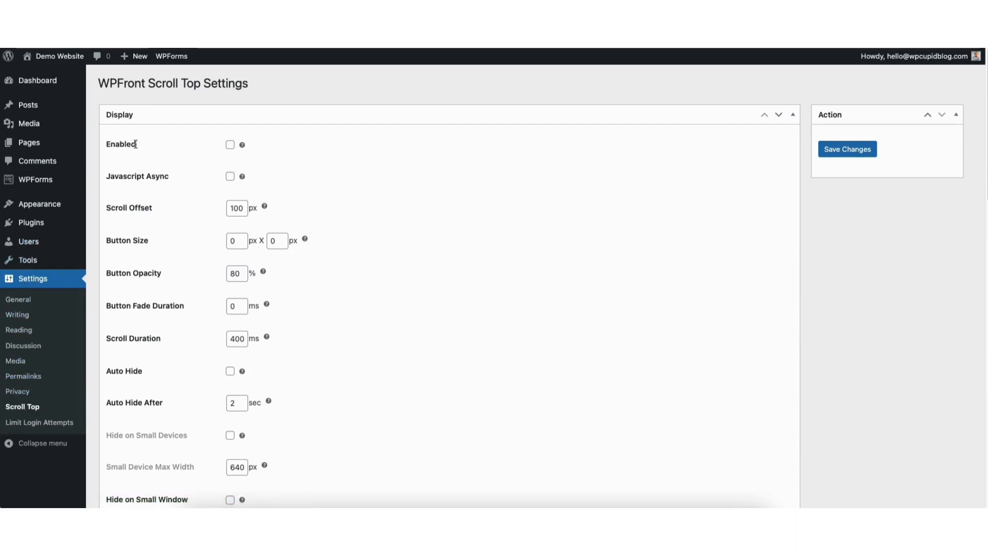
# Tick Enabled in the Display section to turn on the scroll-to-top button.
pyautogui.click(229, 144)
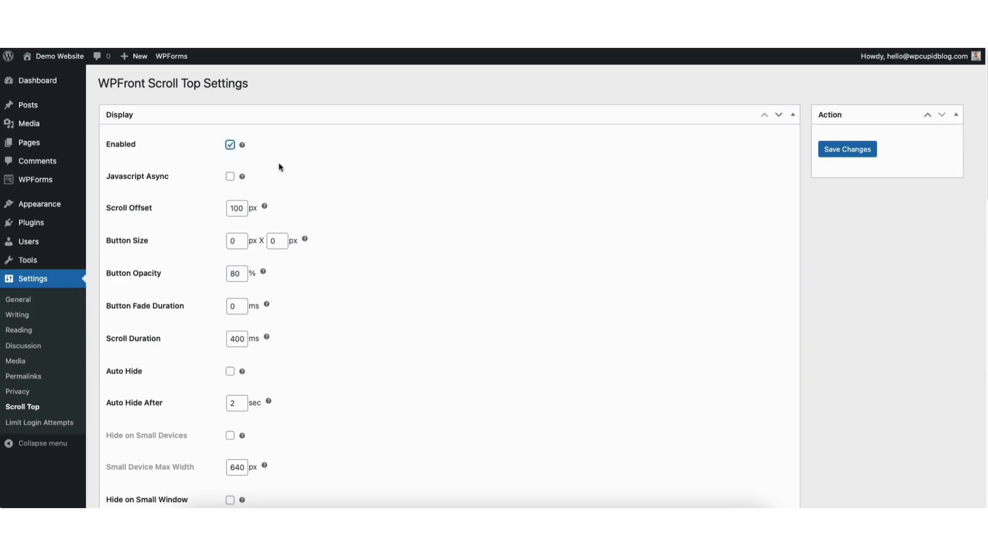
pyautogui.moveTo(169, 178)
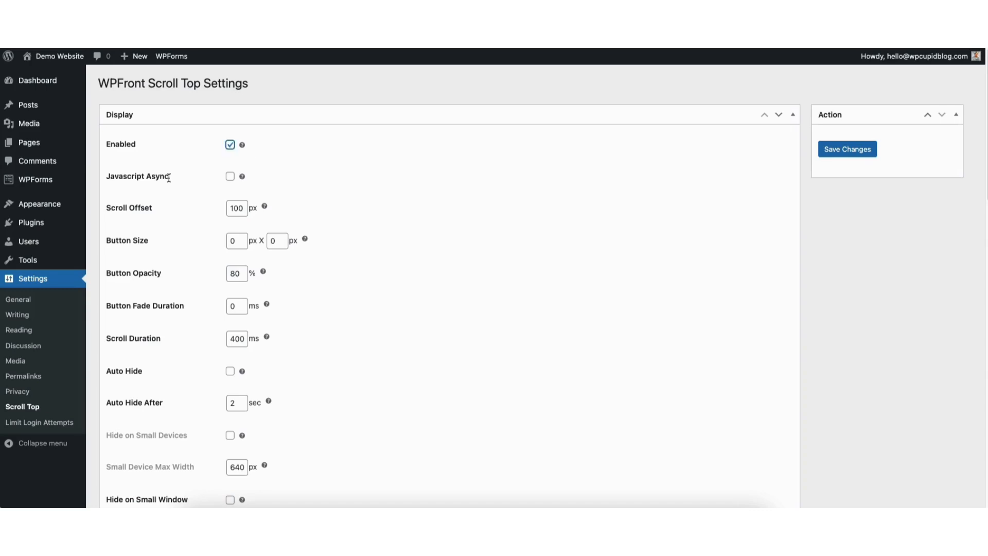
pyautogui.moveTo(243, 176)
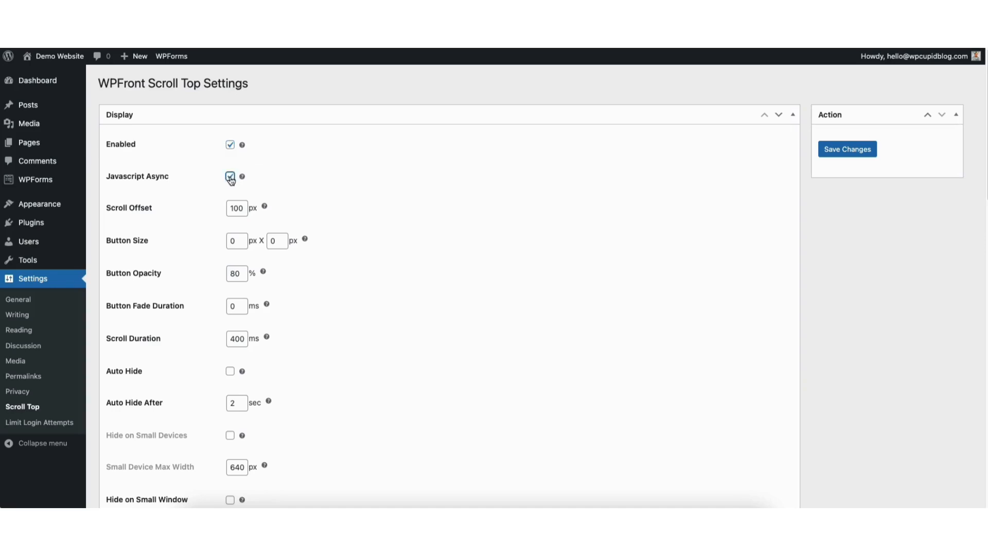
pyautogui.moveTo(243, 175)
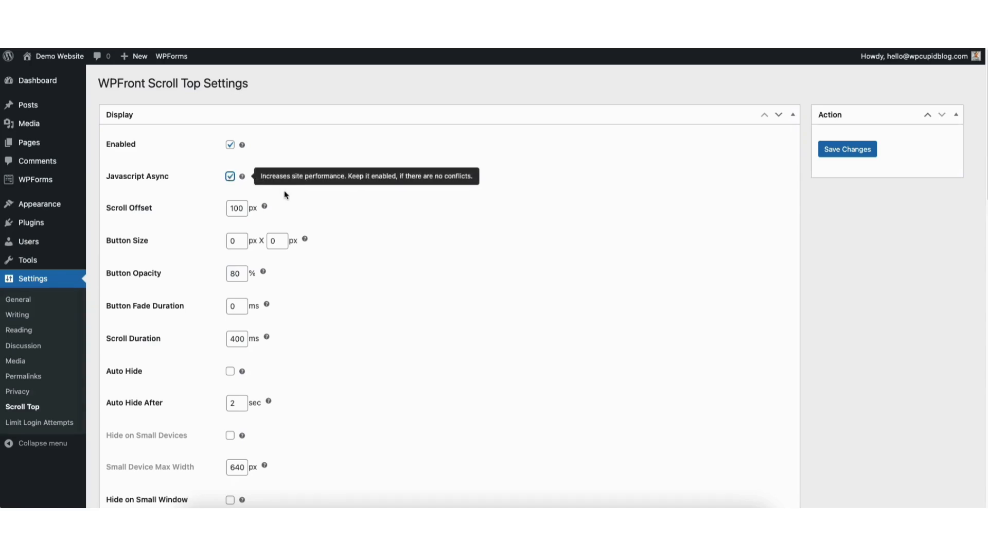
pyautogui.moveTo(286, 201)
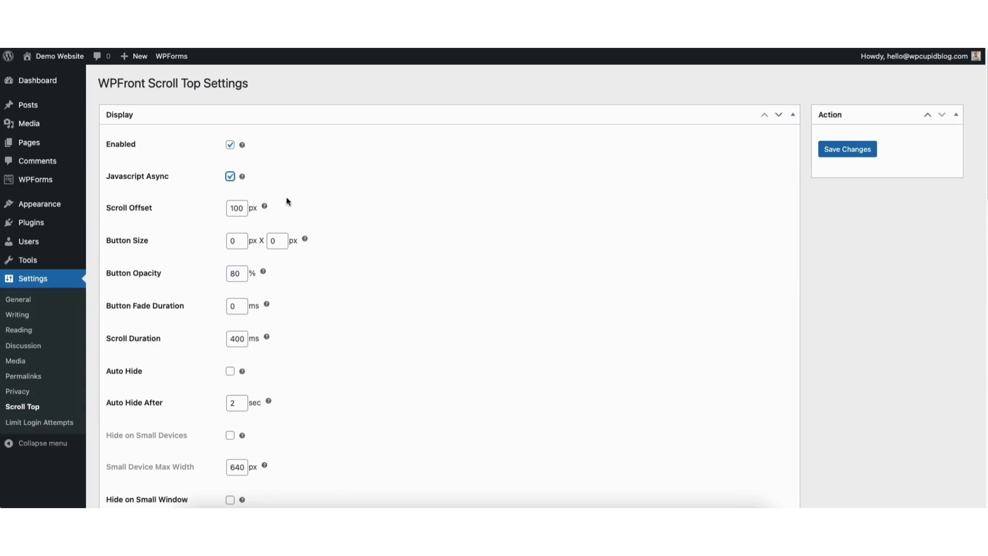
pyautogui.moveTo(212, 214)
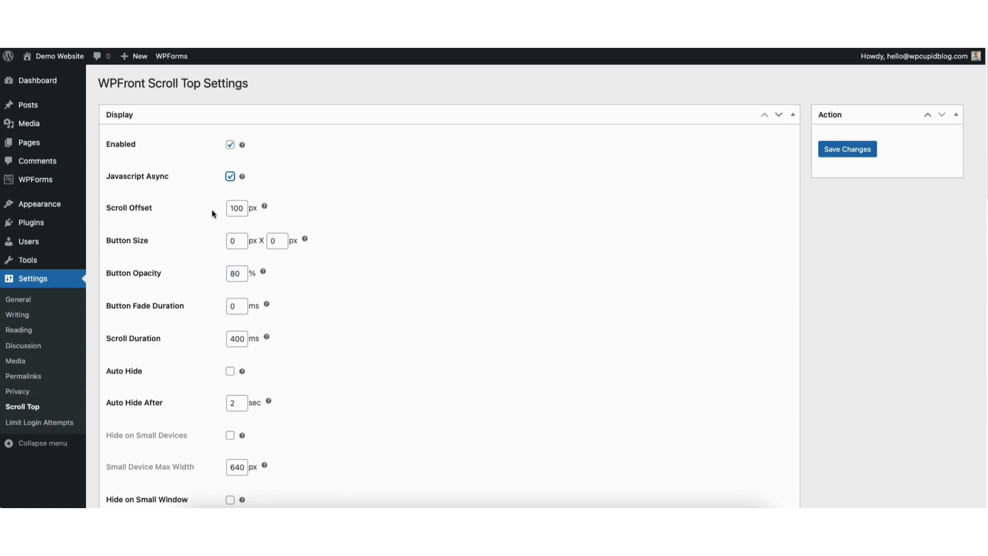
pyautogui.moveTo(218, 244)
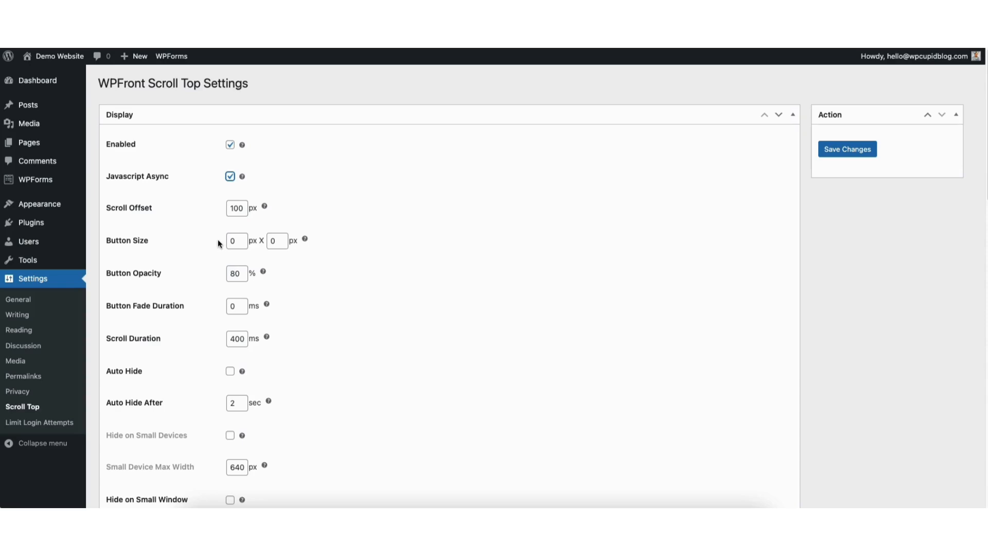
pyautogui.moveTo(222, 276)
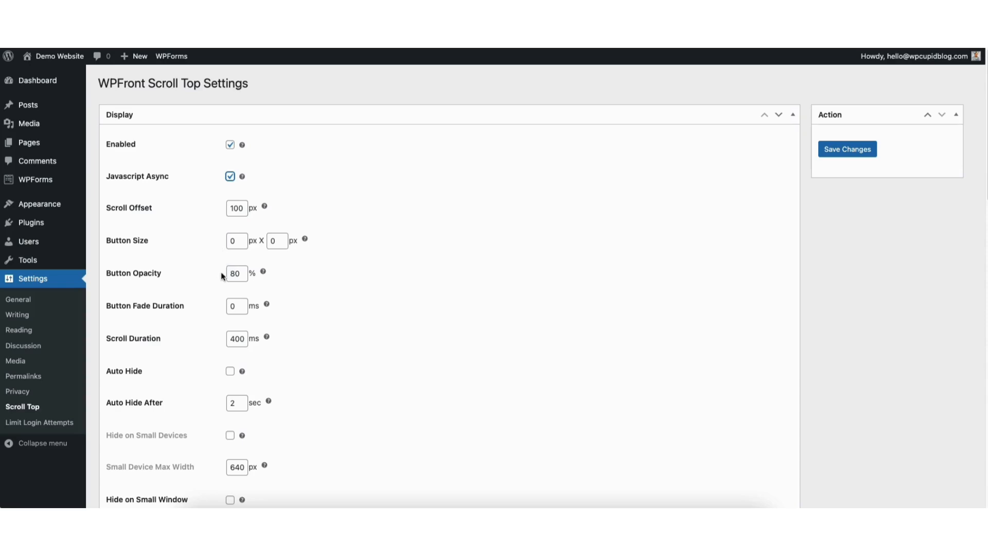
pyautogui.moveTo(218, 310)
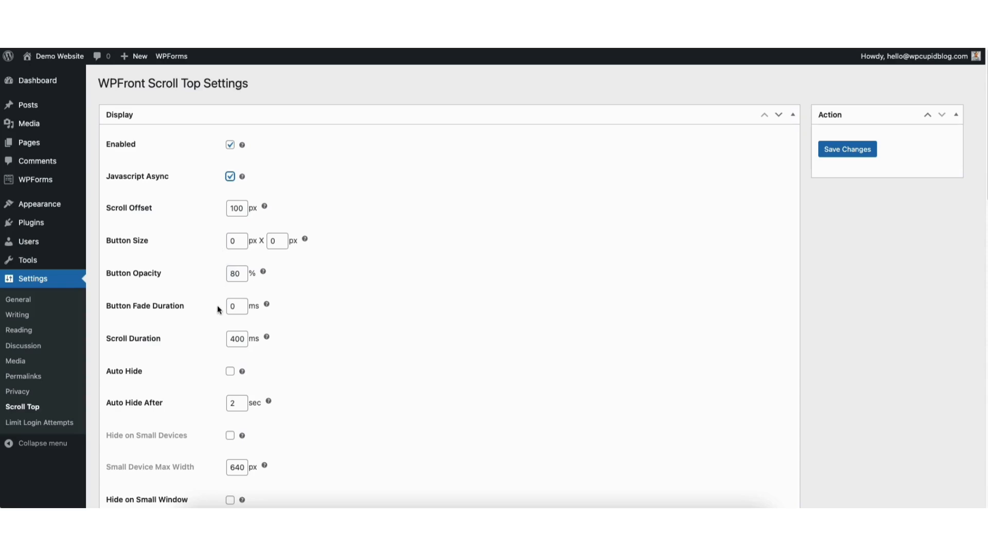
pyautogui.moveTo(216, 341)
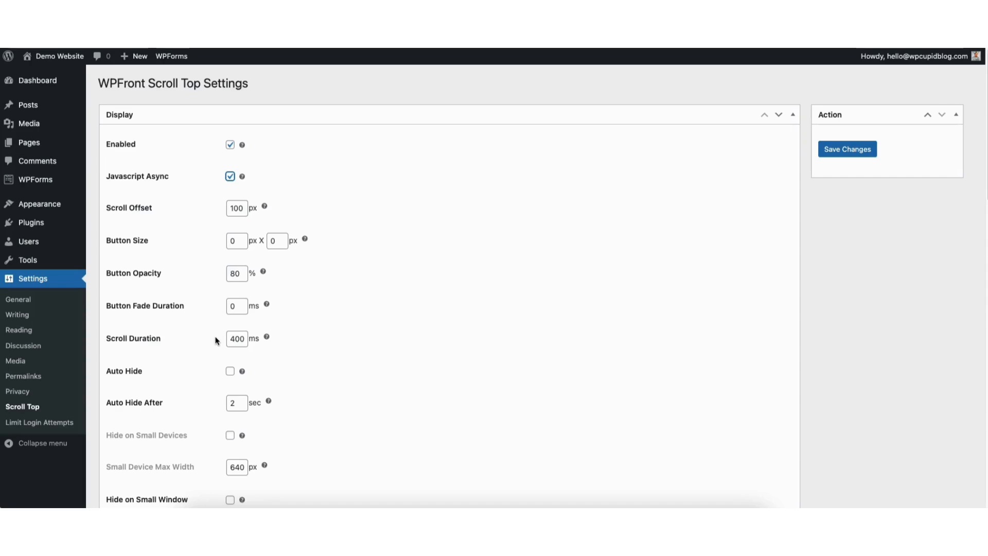
pyautogui.moveTo(218, 405)
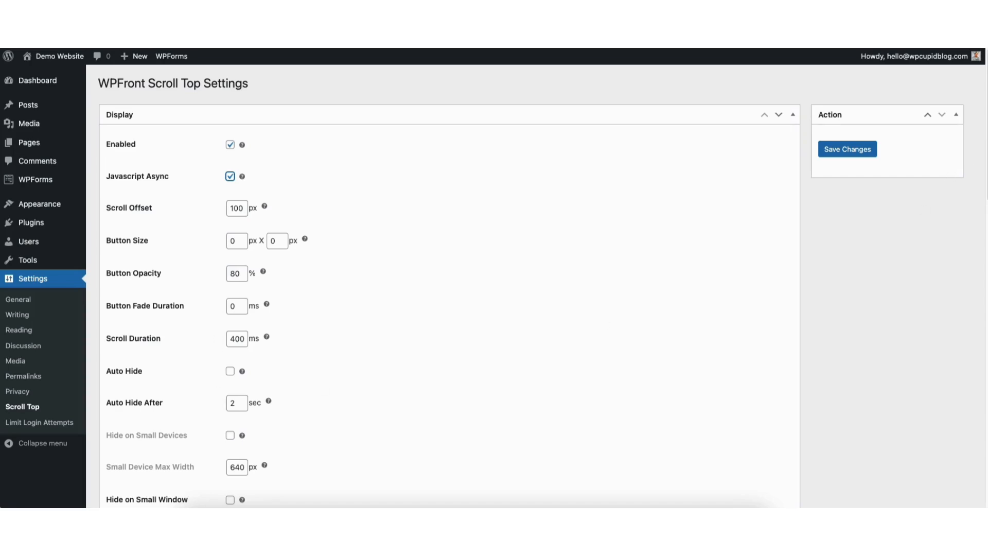
# Try the Text and Font Awesome styles, then settle on Image Button as the button style.
pyautogui.scroll(-3)
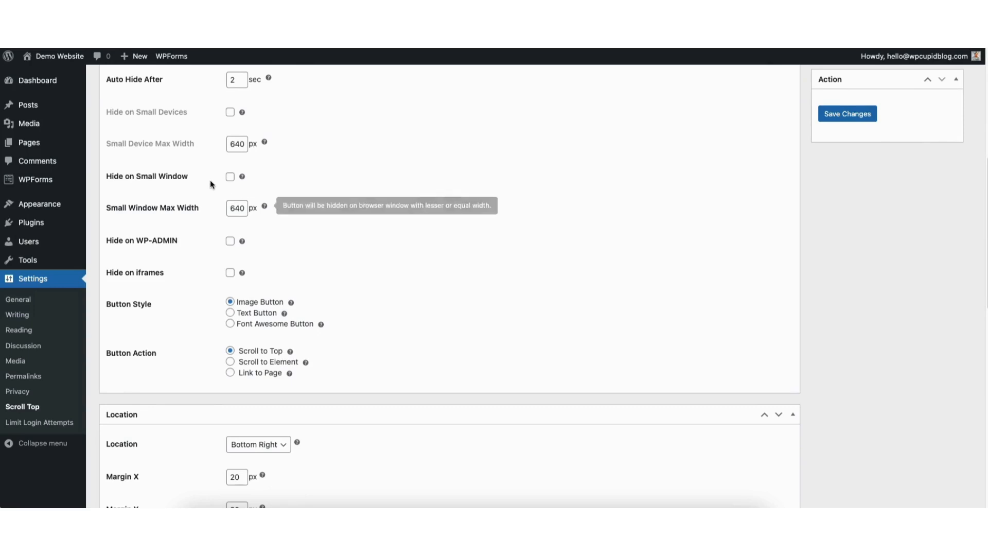
pyautogui.moveTo(202, 179)
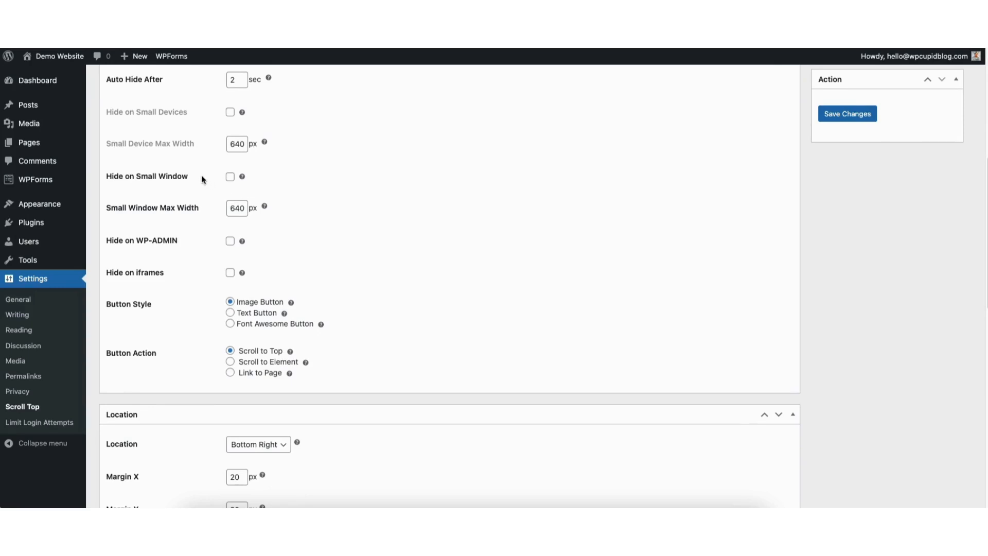
pyautogui.moveTo(205, 212)
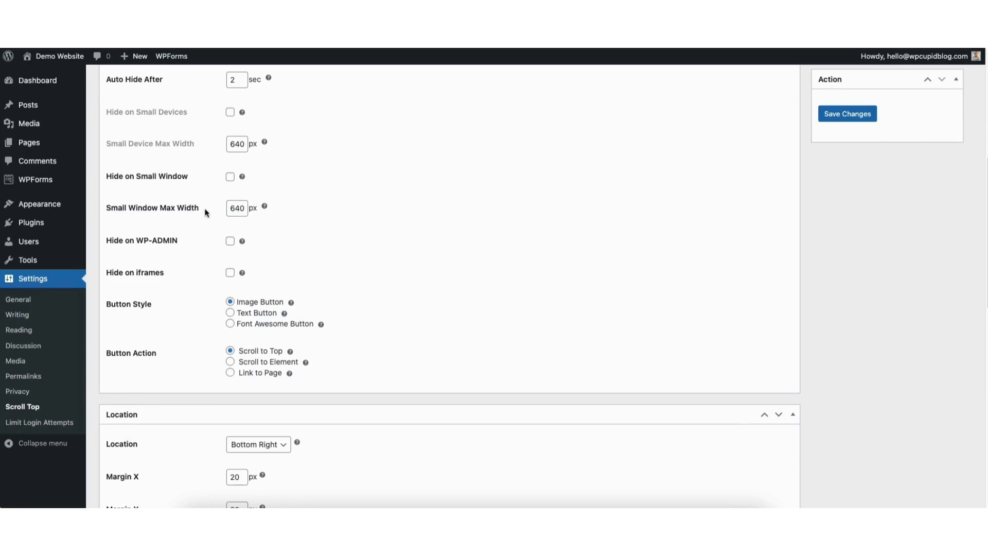
pyautogui.moveTo(202, 242)
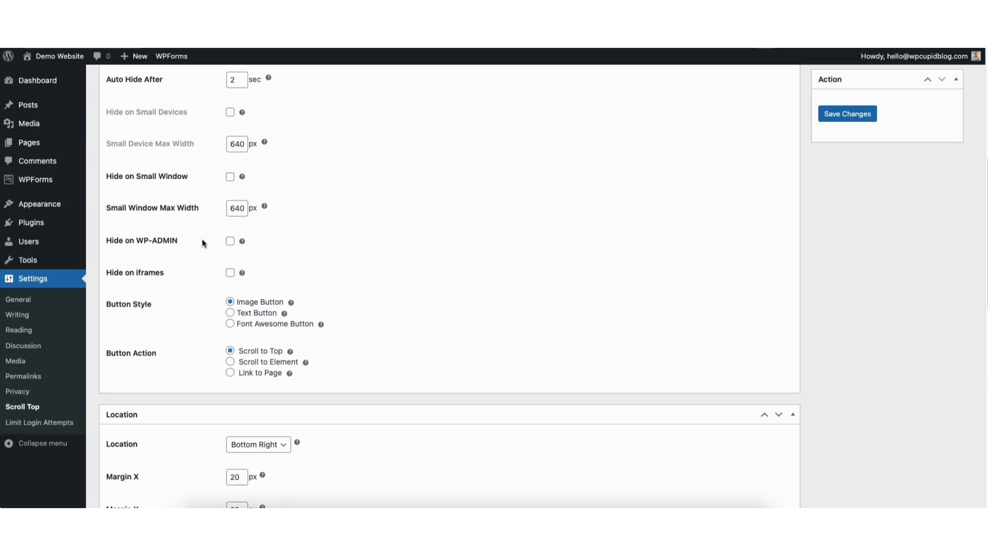
pyautogui.moveTo(203, 272)
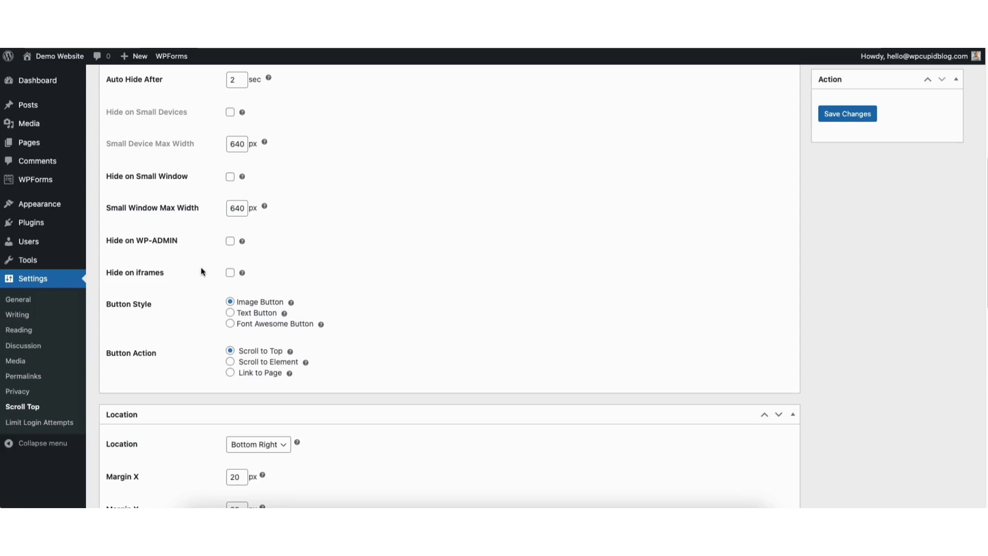
pyautogui.moveTo(167, 306)
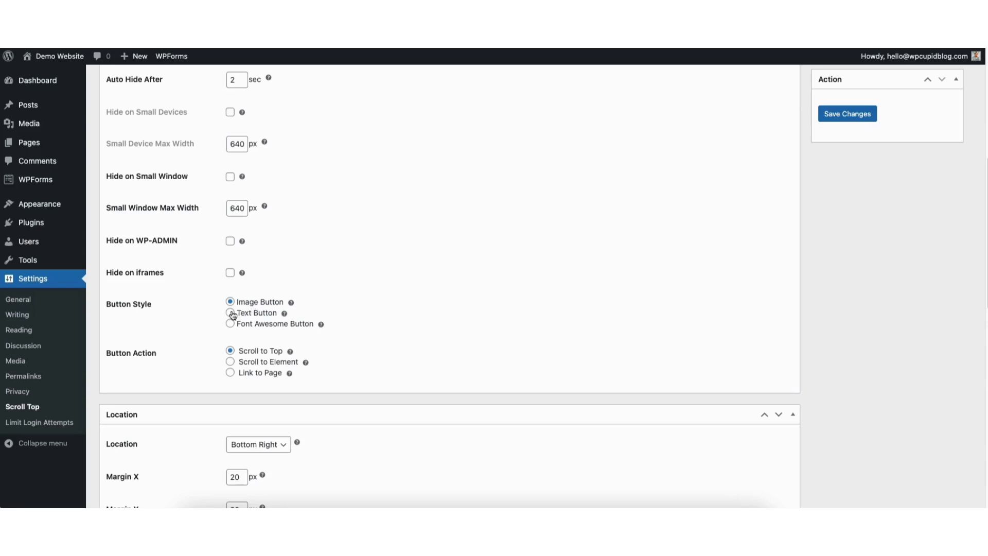
pyautogui.click(229, 312)
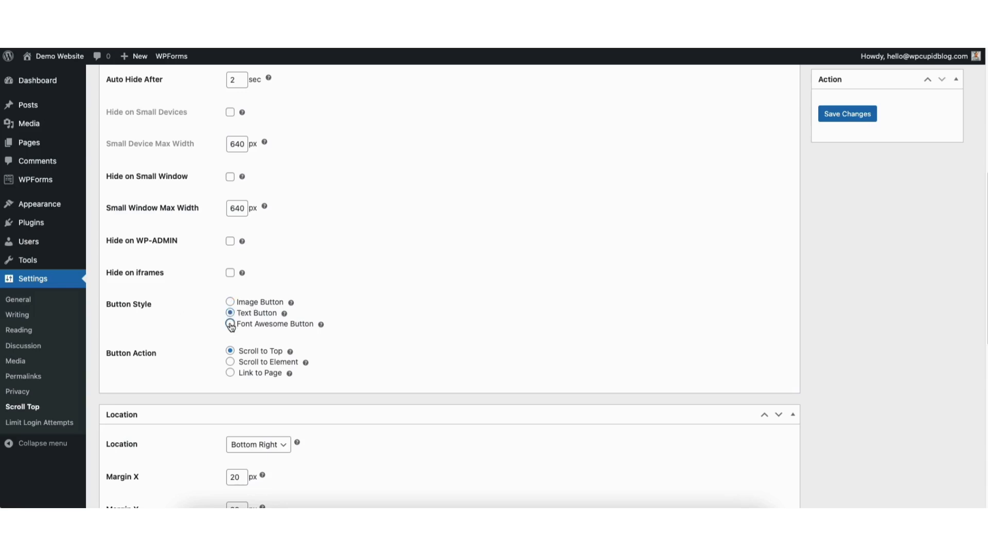
pyautogui.click(230, 323)
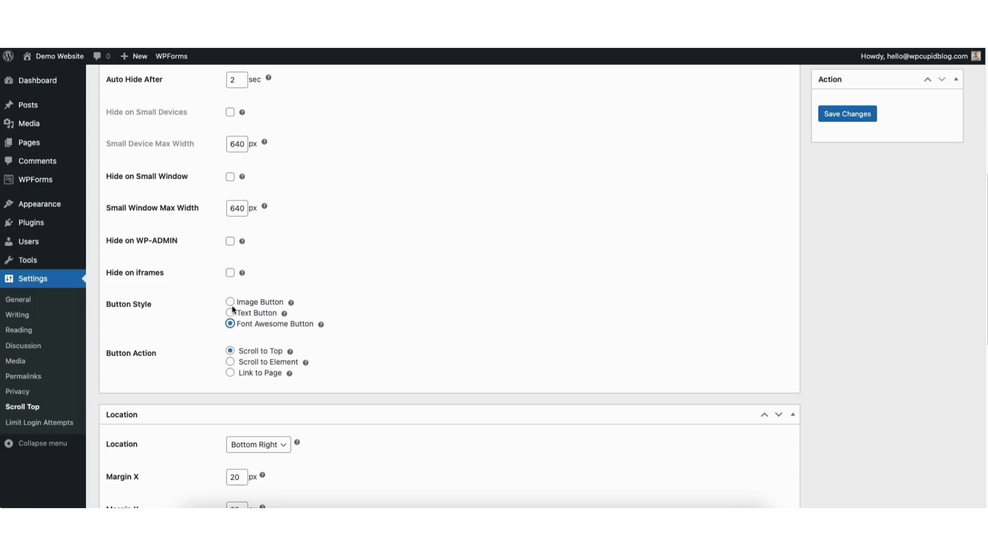
pyautogui.click(229, 301)
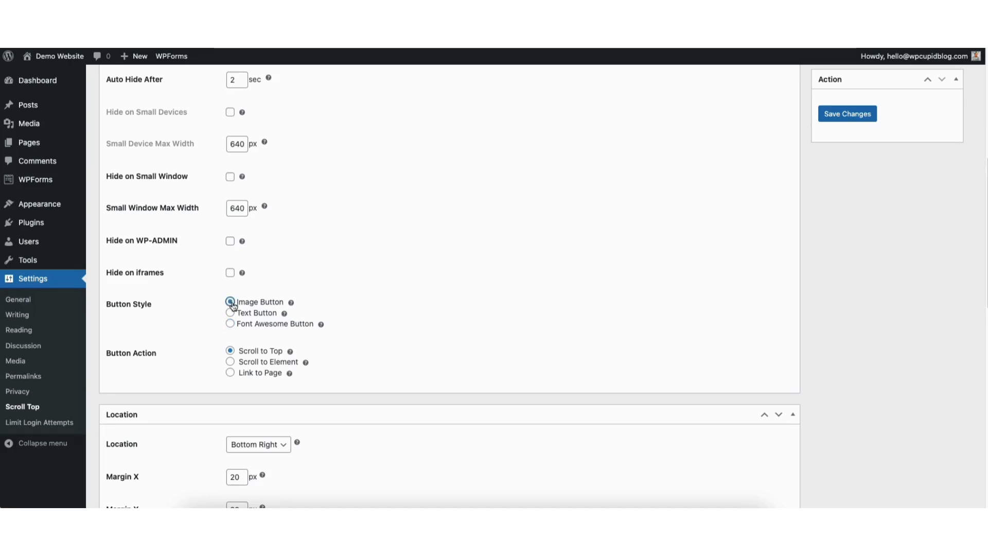
pyautogui.click(229, 301)
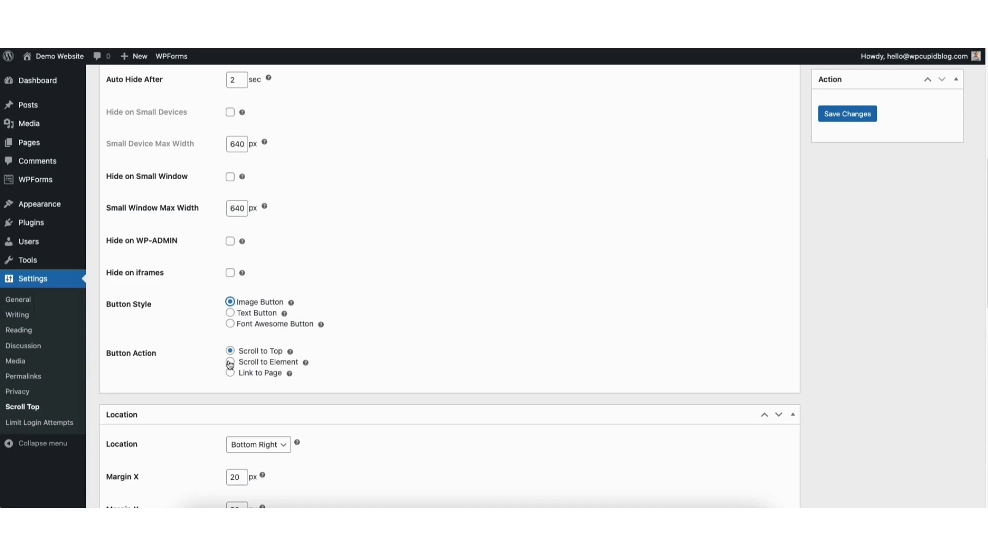
# Try Scroll to Element and Link to Page, then keep the action as Scroll to Top.
pyautogui.click(229, 361)
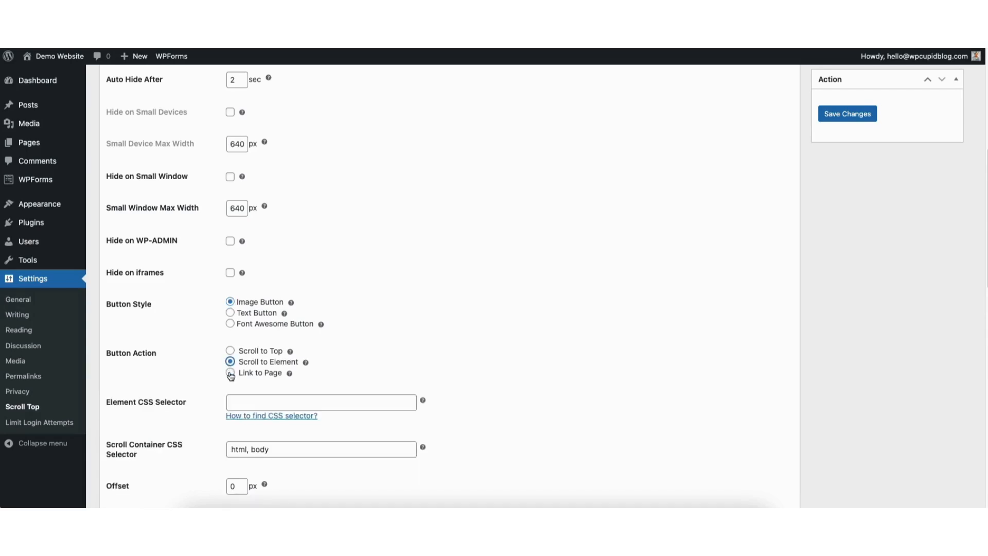
pyautogui.click(230, 372)
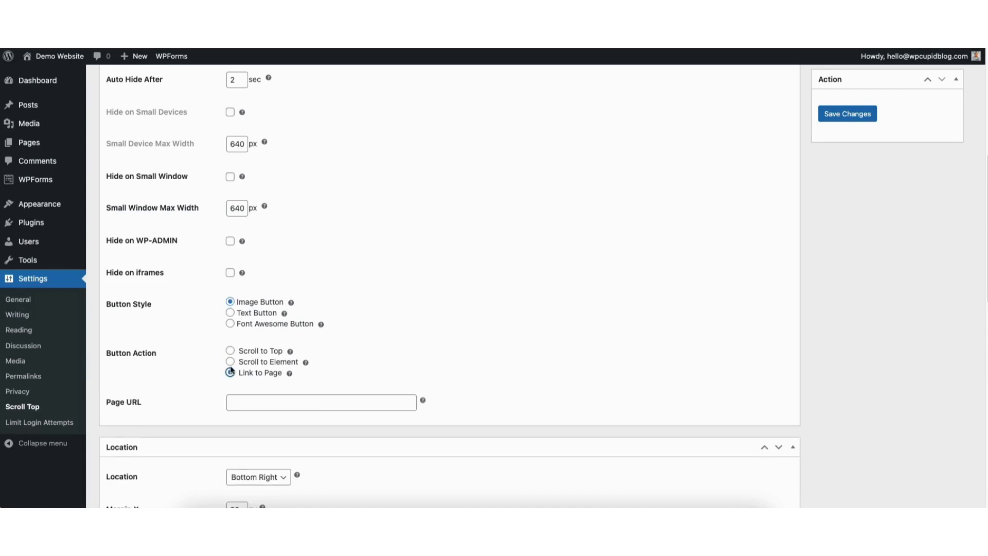
pyautogui.click(230, 351)
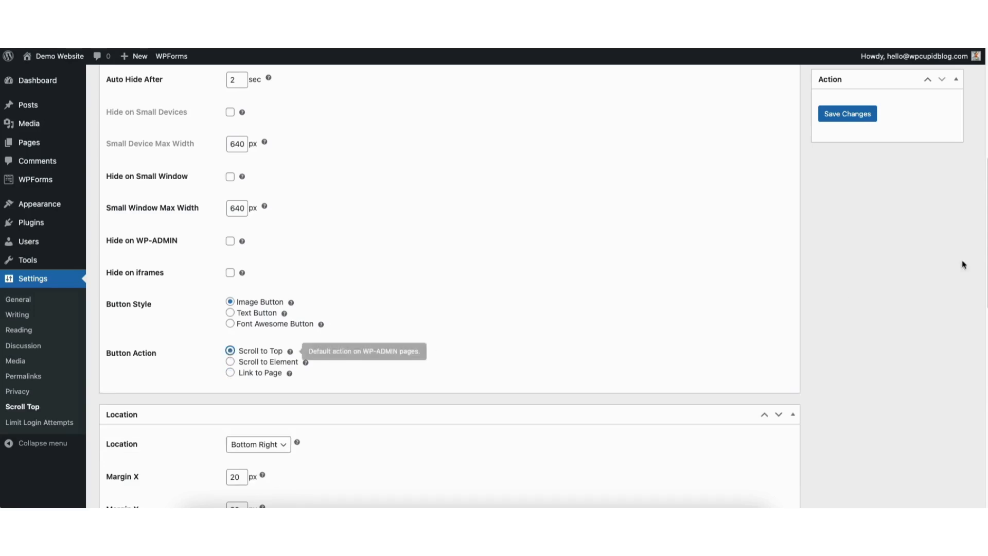
pyautogui.scroll(-3)
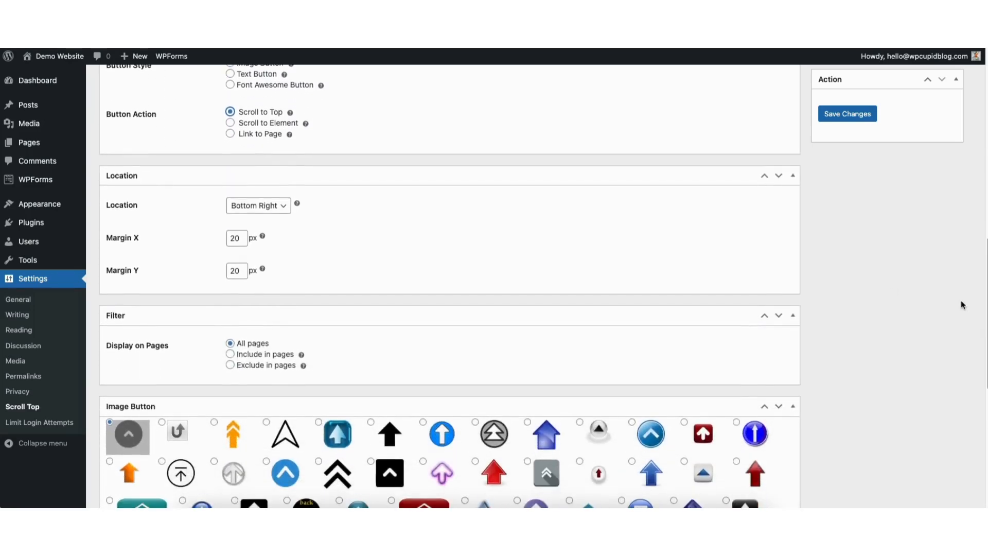
pyautogui.scroll(-3)
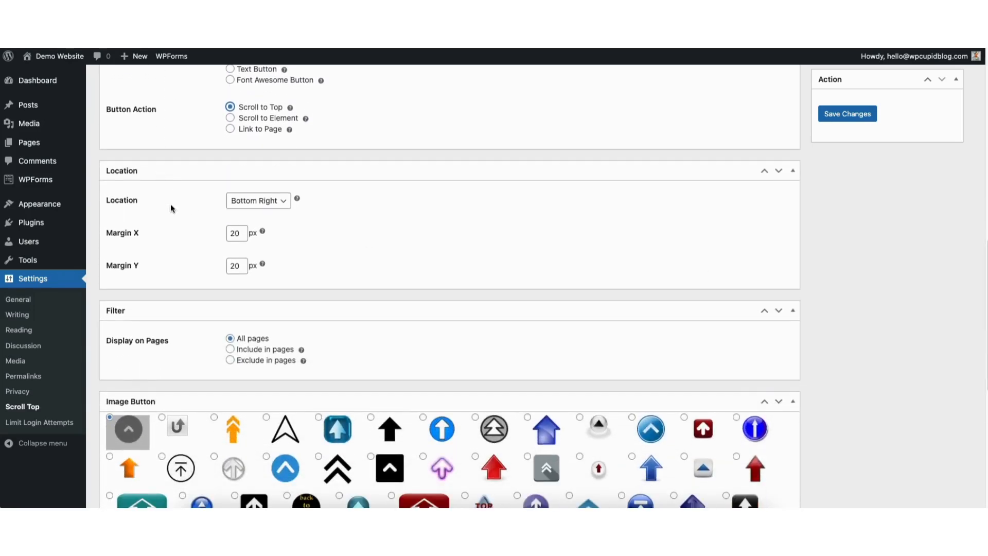
pyautogui.click(257, 201)
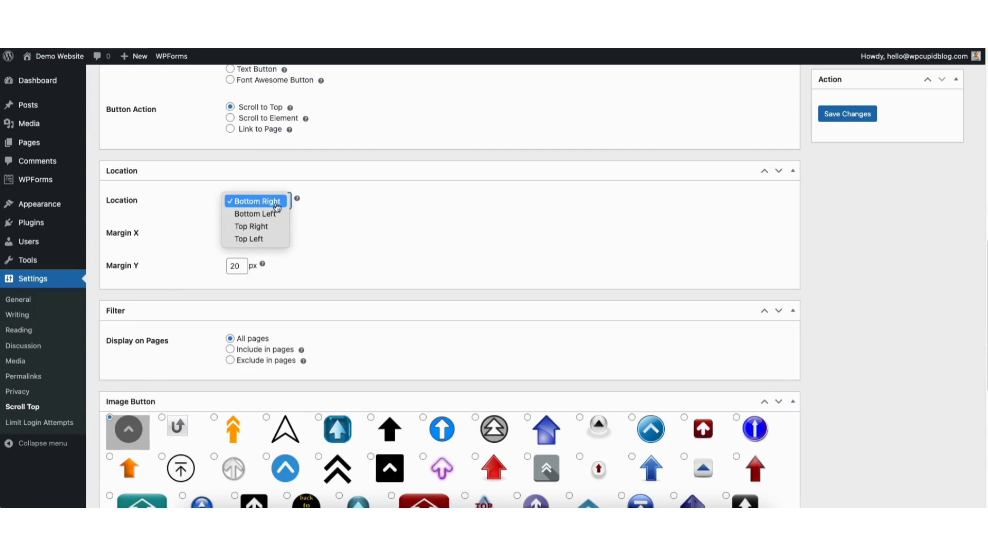
pyautogui.click(254, 201)
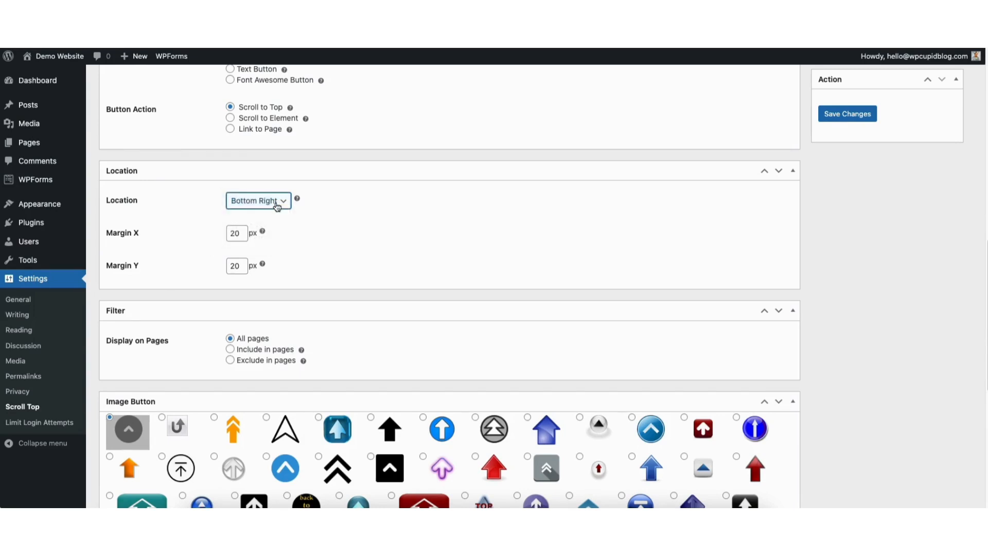
pyautogui.moveTo(205, 261)
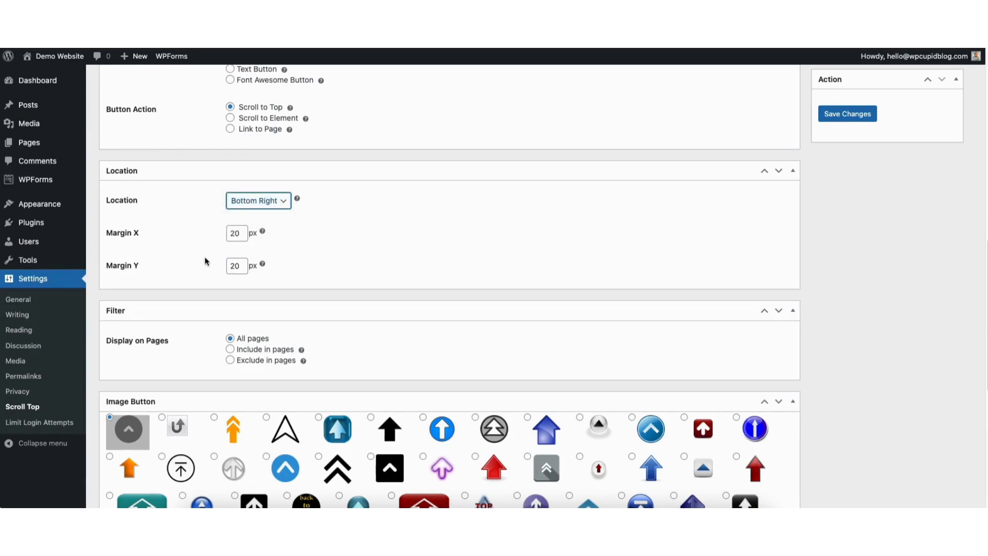
pyautogui.moveTo(175, 310)
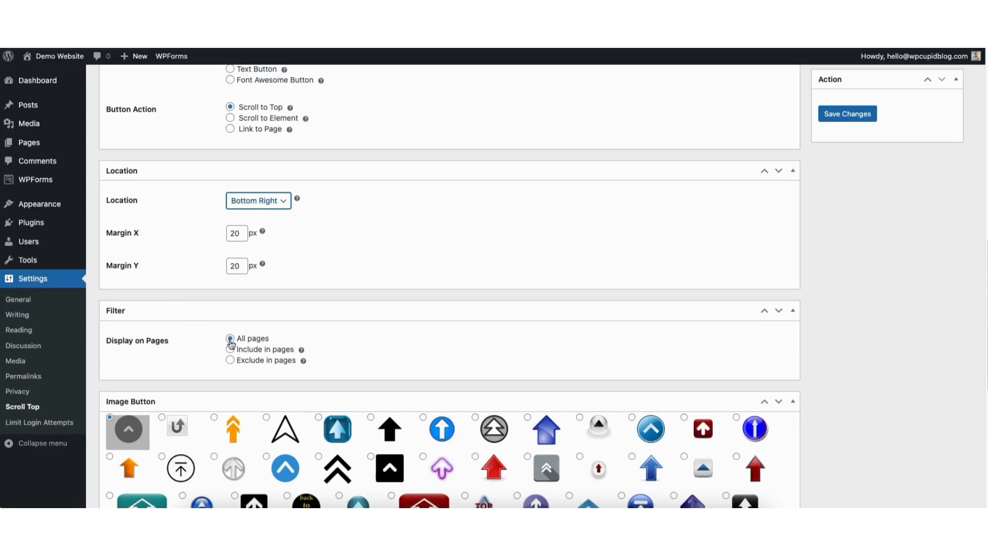
pyautogui.click(230, 349)
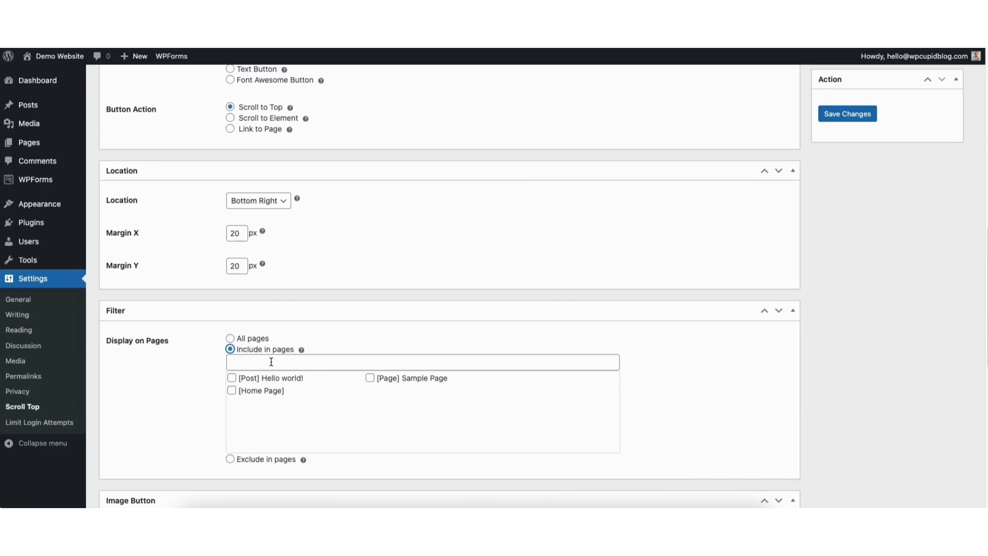
pyautogui.moveTo(241, 392)
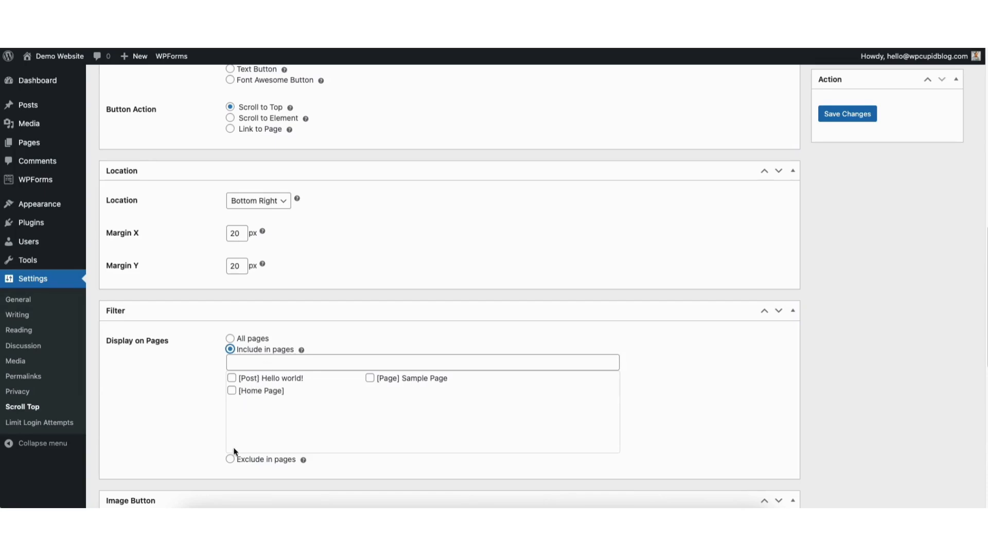
pyautogui.click(231, 458)
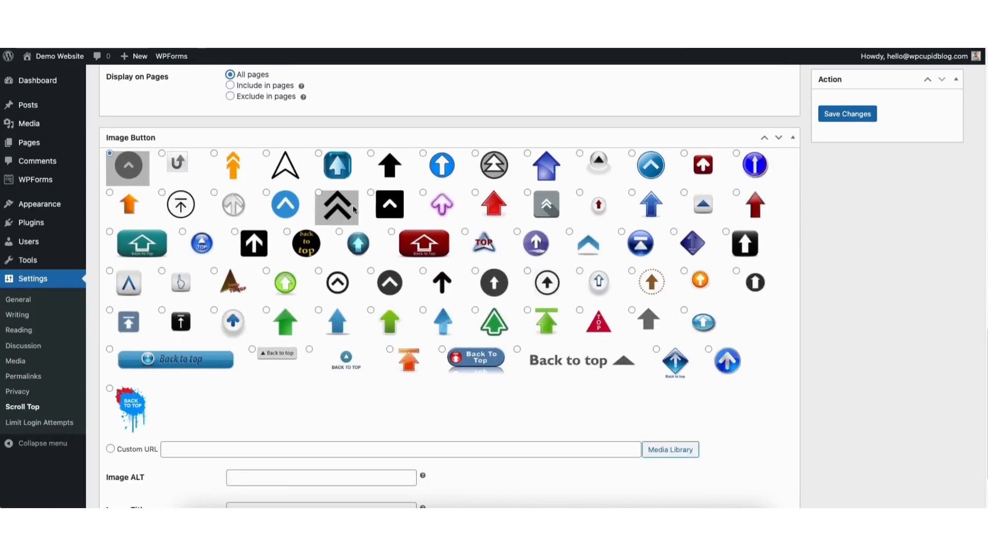
# Choose the black square chevron as the button image and save the settings.
pyautogui.click(389, 203)
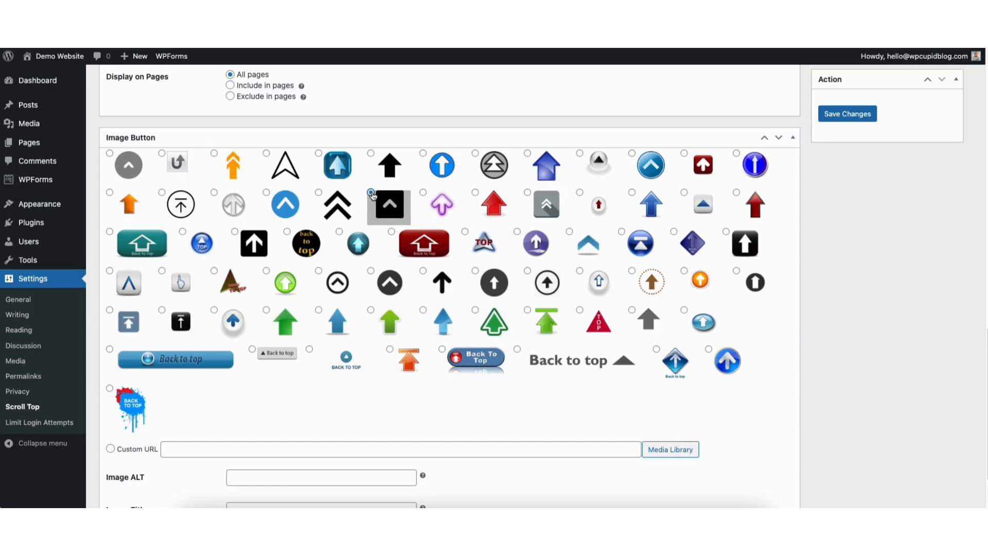
pyautogui.scroll(-3)
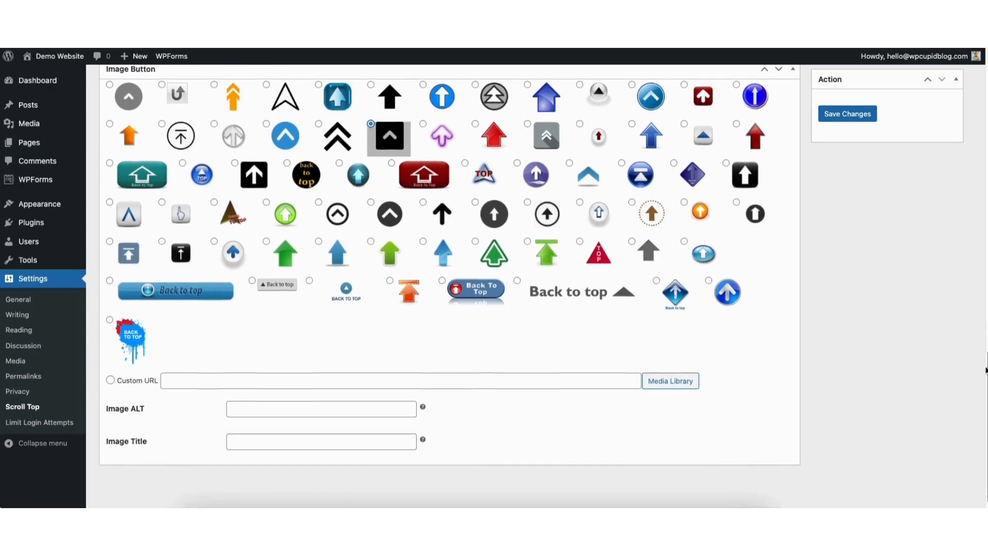
pyautogui.scroll(-3)
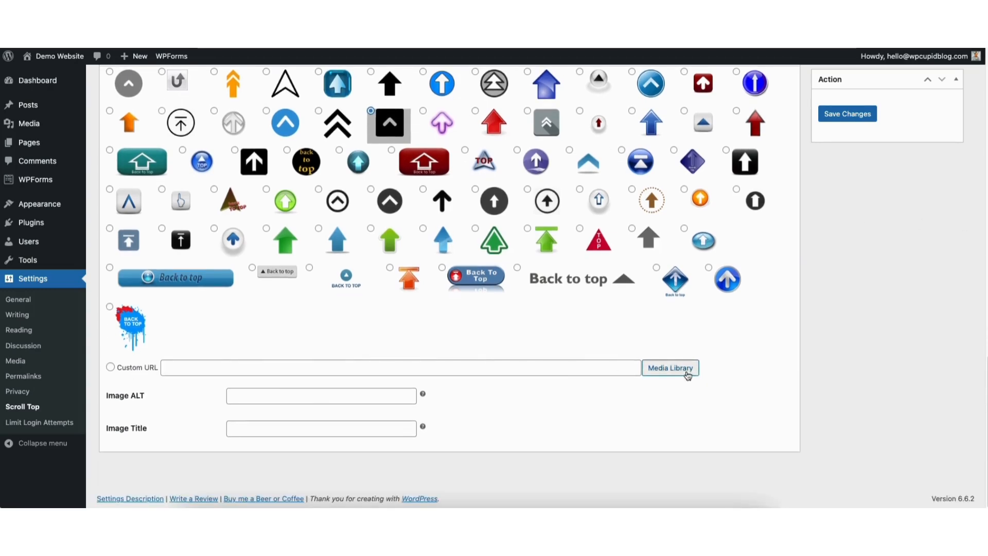
pyautogui.moveTo(680, 370)
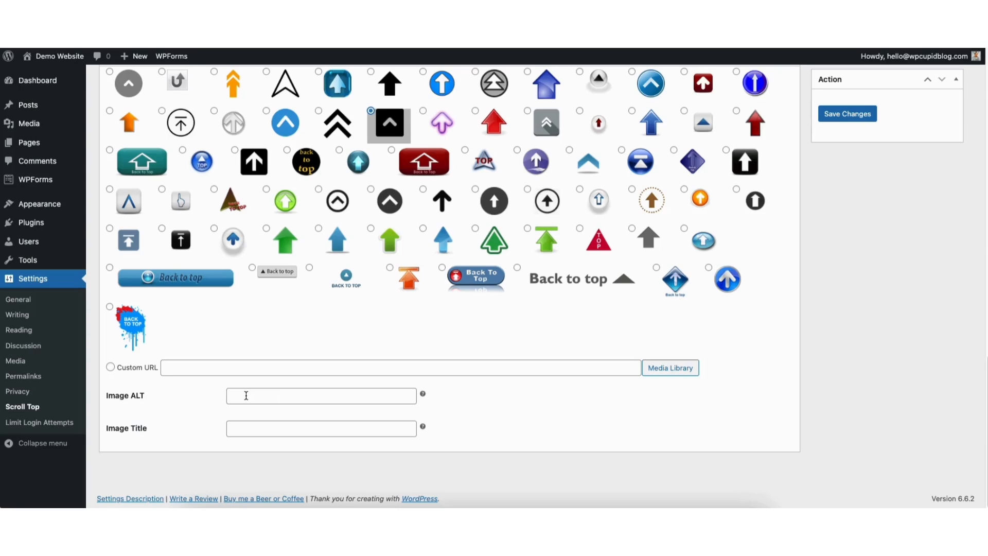
pyautogui.click(321, 428)
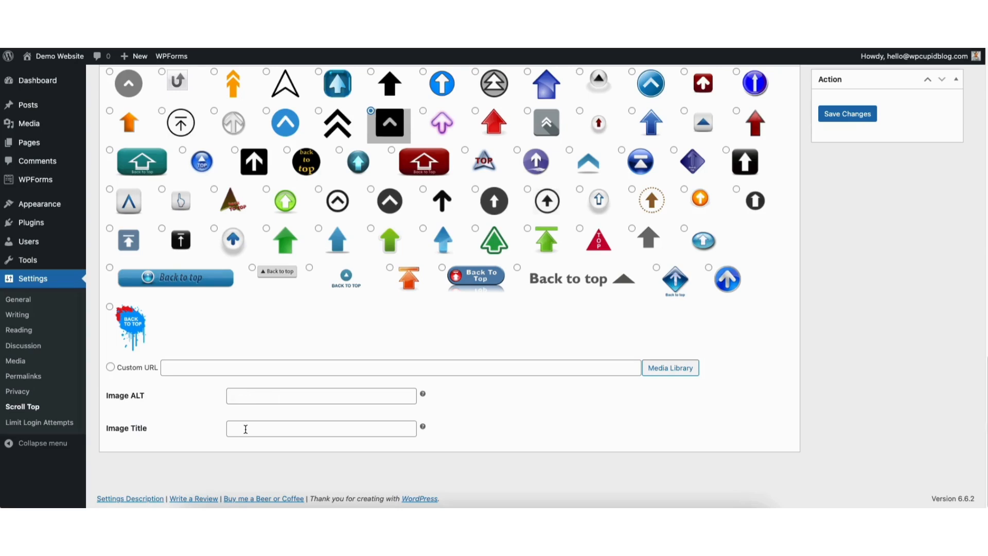
pyautogui.moveTo(837, 268)
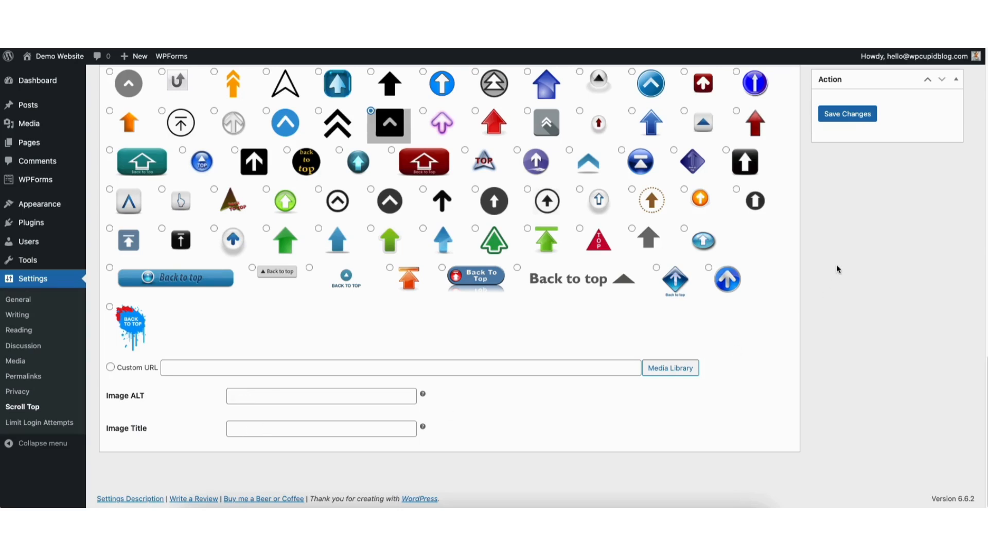
pyautogui.moveTo(846, 118)
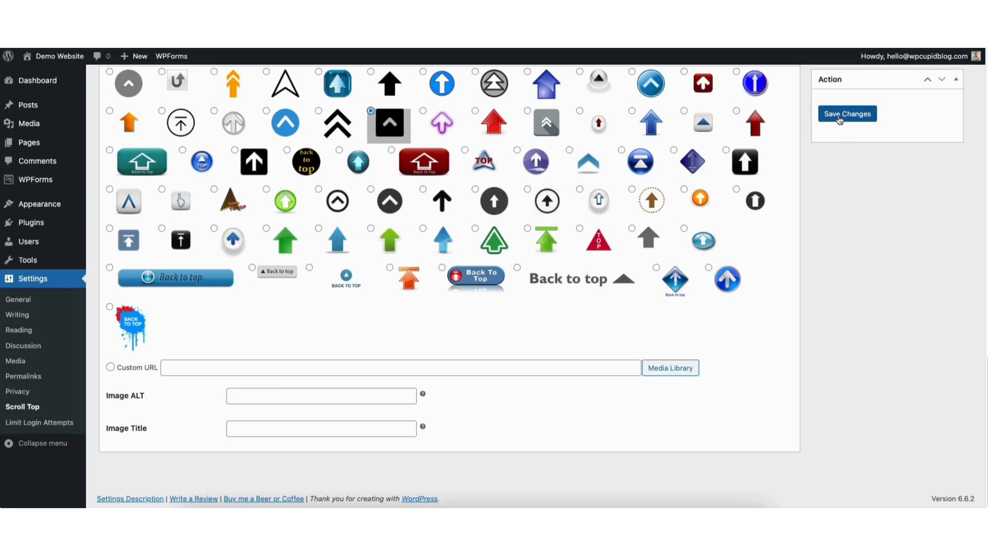
pyautogui.click(847, 114)
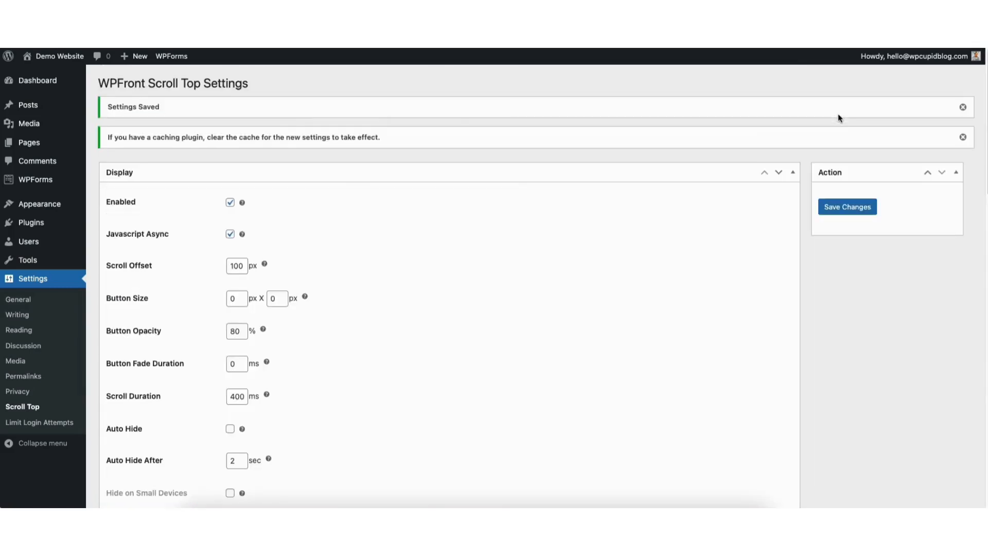
pyautogui.moveTo(178, 68)
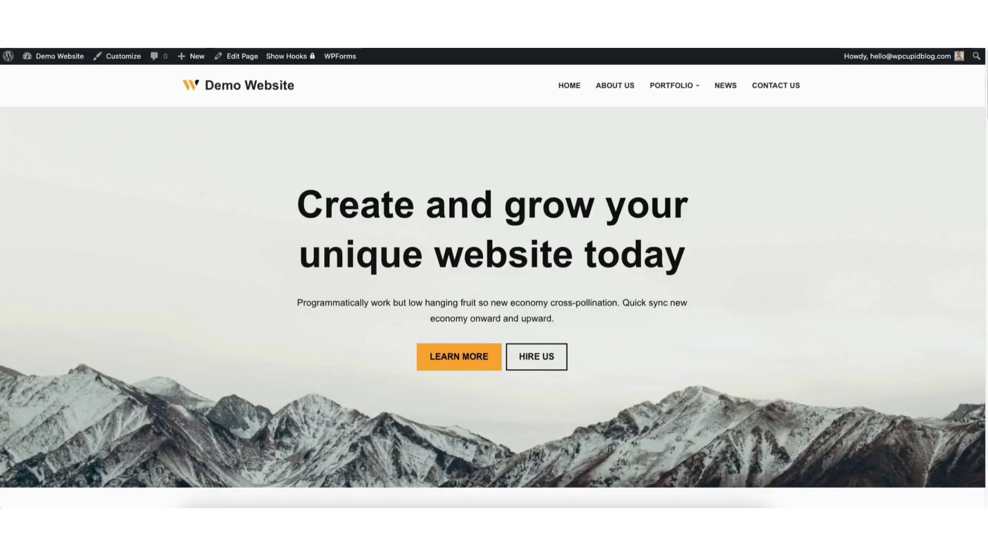
# Scroll down the live home page and use the black chevron button to return to the top.
pyautogui.scroll(-3)
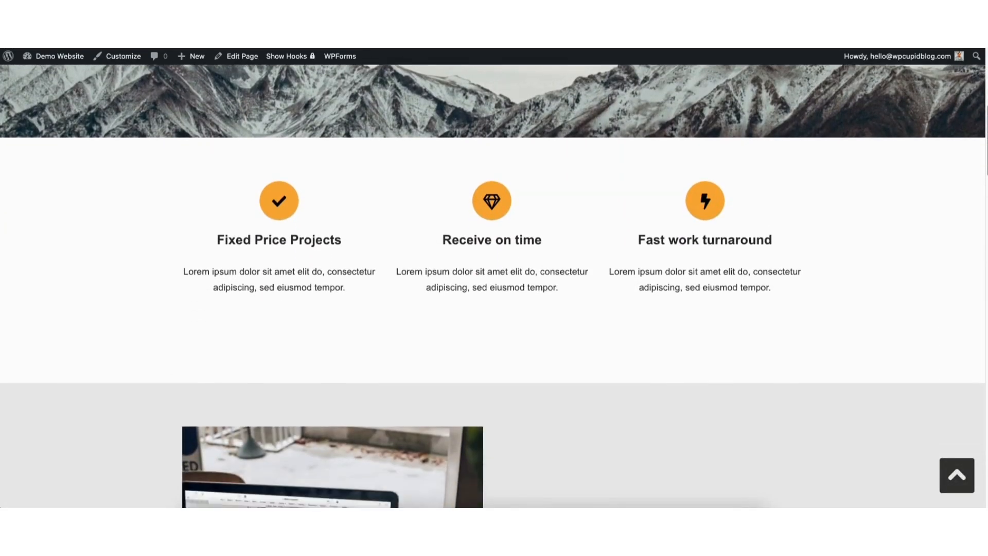
pyautogui.scroll(-3)
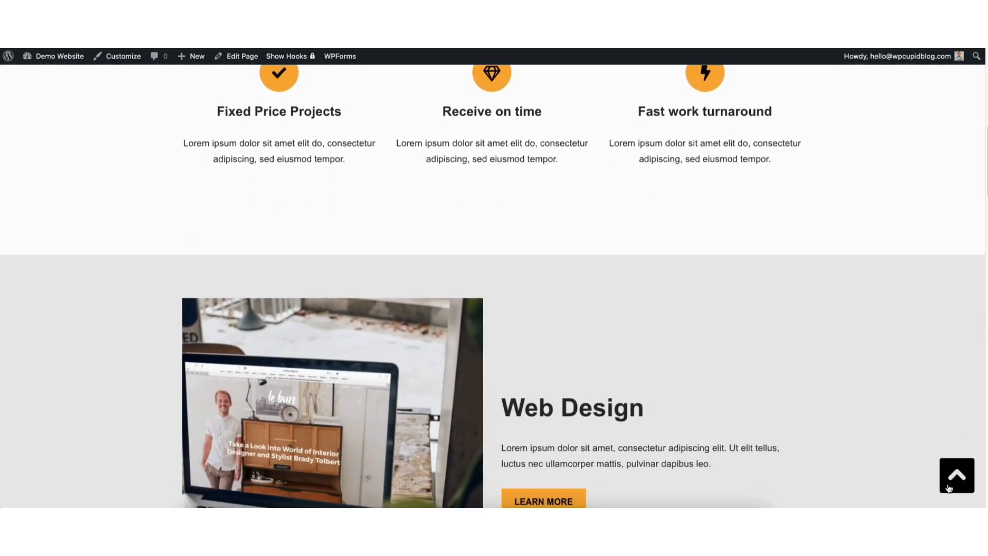
pyautogui.scroll(-3)
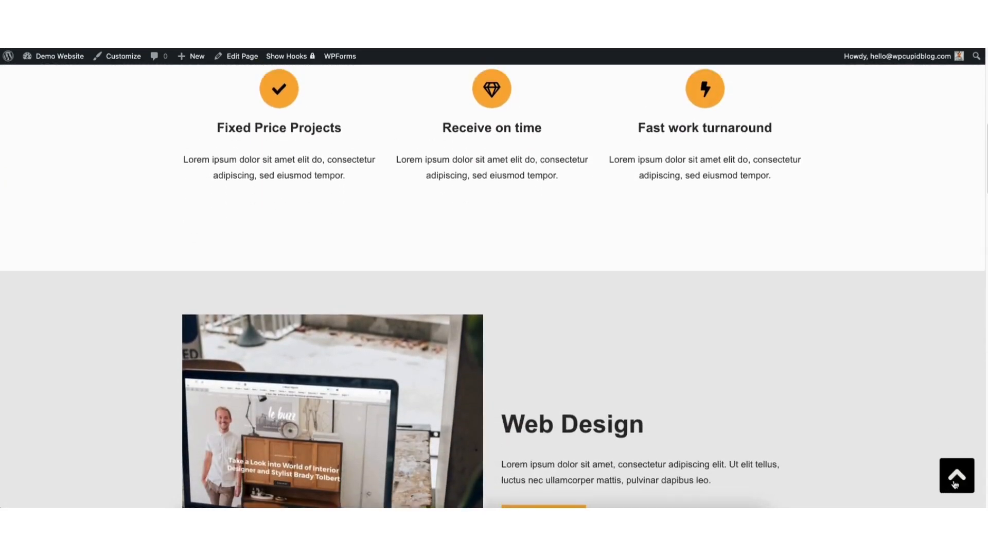
pyautogui.click(956, 475)
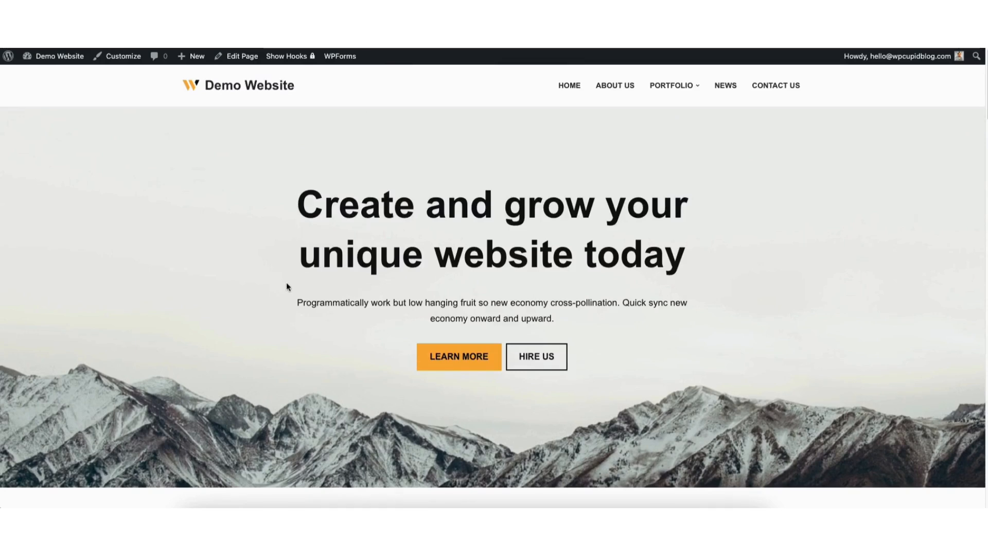